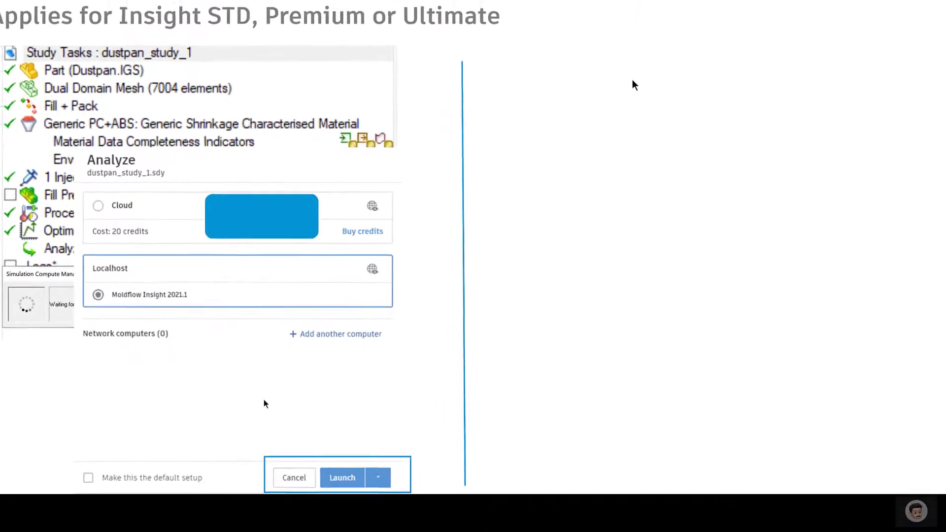
- Leave the slideshow and show the Analysis Log with the fill and packing results summary
{"action": "scroll", "scroll_direction": "down", "scroll_amount": 3}
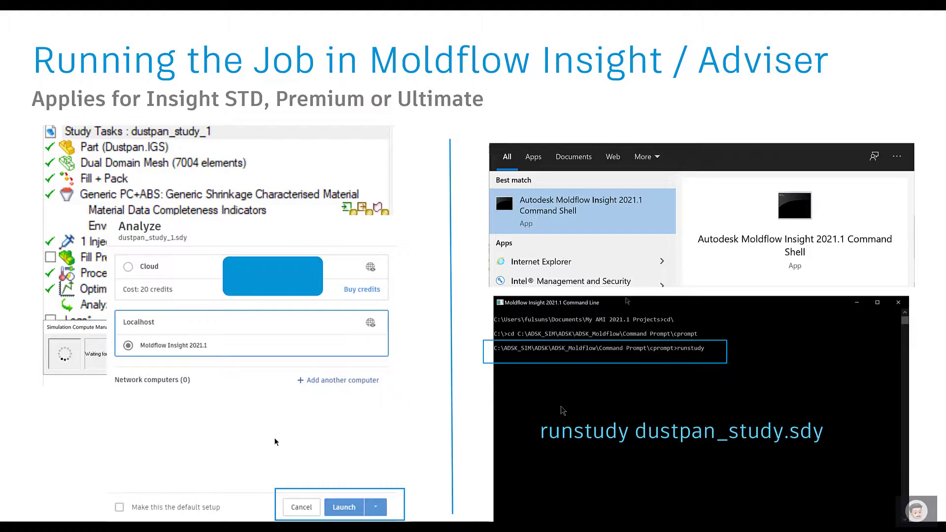
{"action": "key", "text": "Right"}
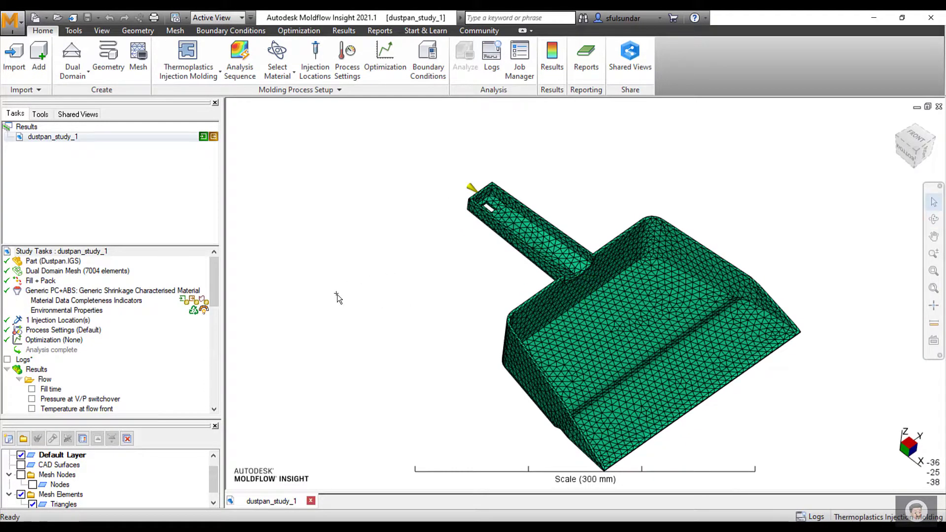
{"action": "mouse_move", "coordinate": [217, 350]}
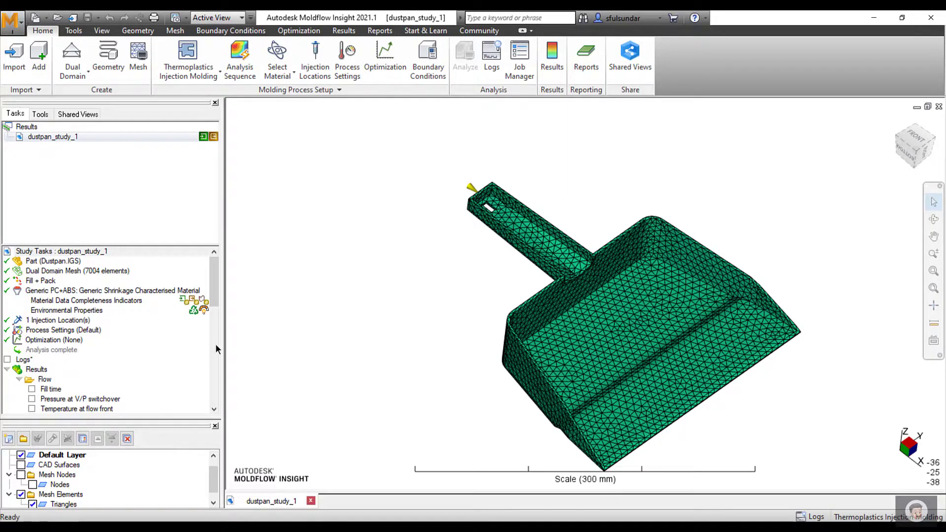
{"action": "left_click", "coordinate": [491, 59]}
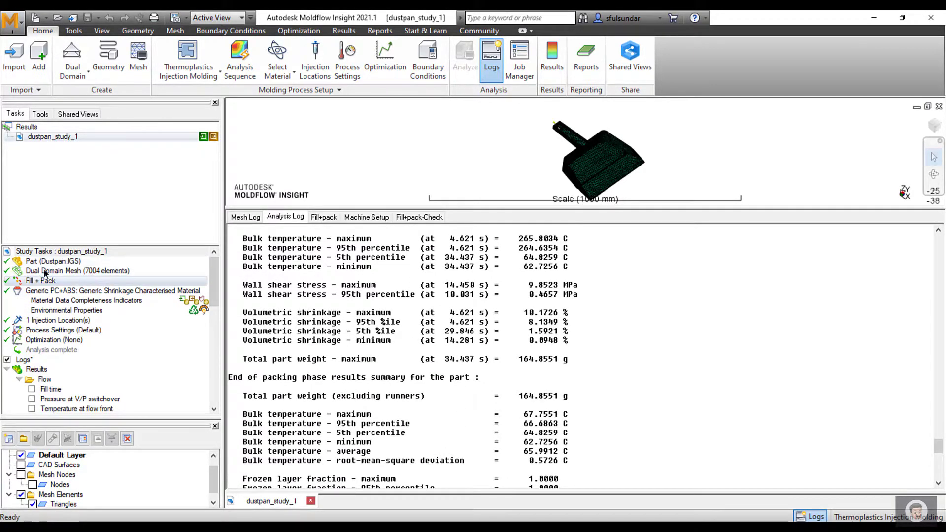
{"action": "left_click", "coordinate": [77, 271]}
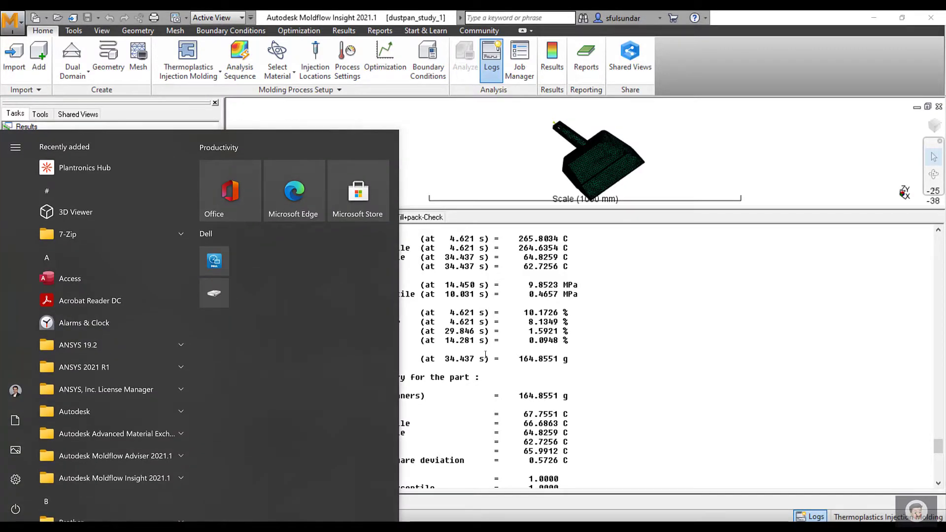
- Launch the Moldflow Insight 2021.1 Command Shell from Start and cd\ to the root of C
{"action": "type", "text": "insigh"}
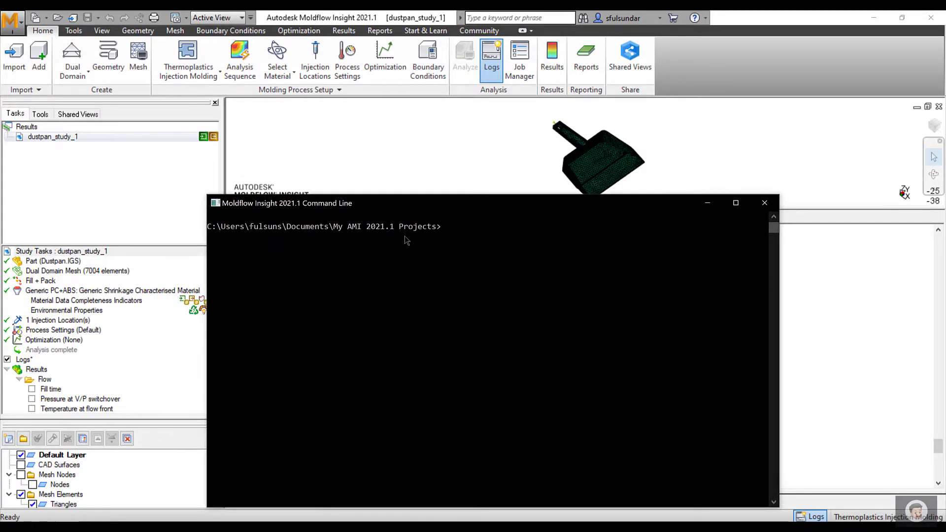
{"action": "mouse_move", "coordinate": [438, 242]}
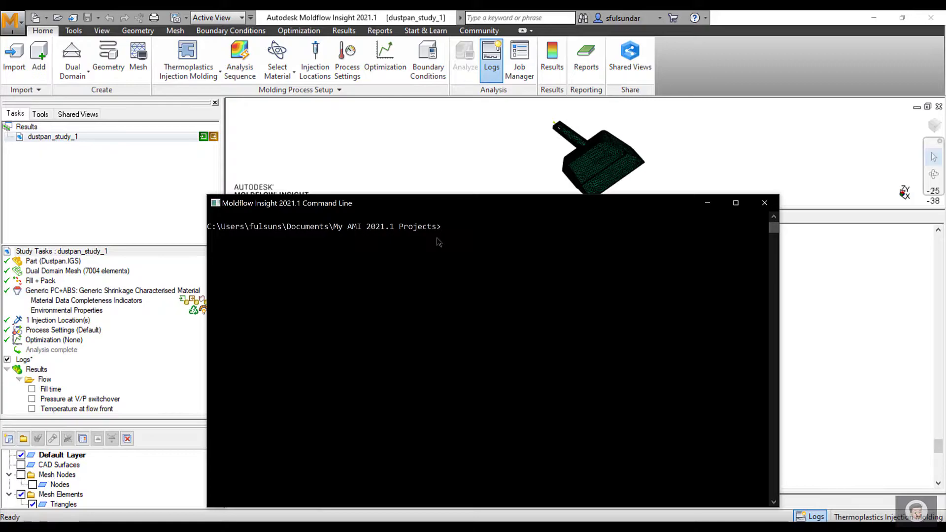
{"action": "type", "text": "cd\\"}
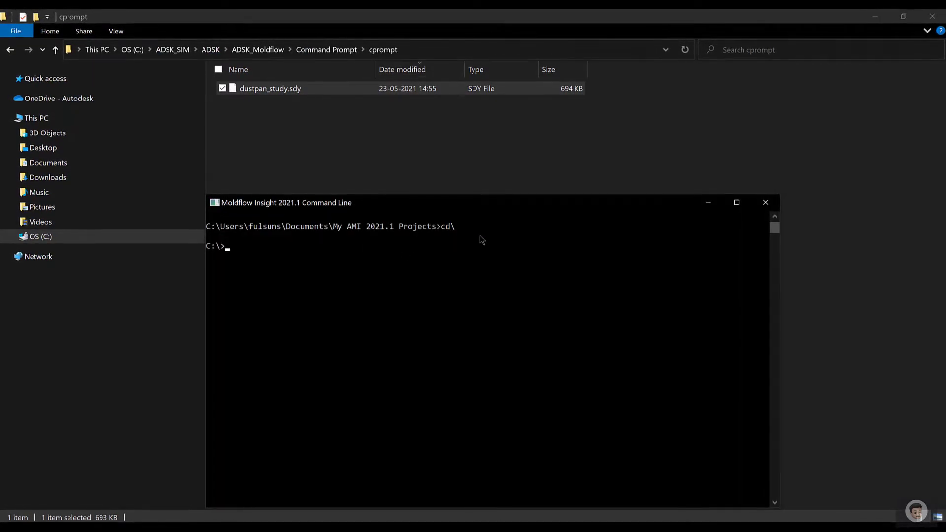
- Change into the cprompt folder and run 'runstudy dustpan_study.sdy' to launch the fill and pack analysis
{"action": "type", "text": "cd"}
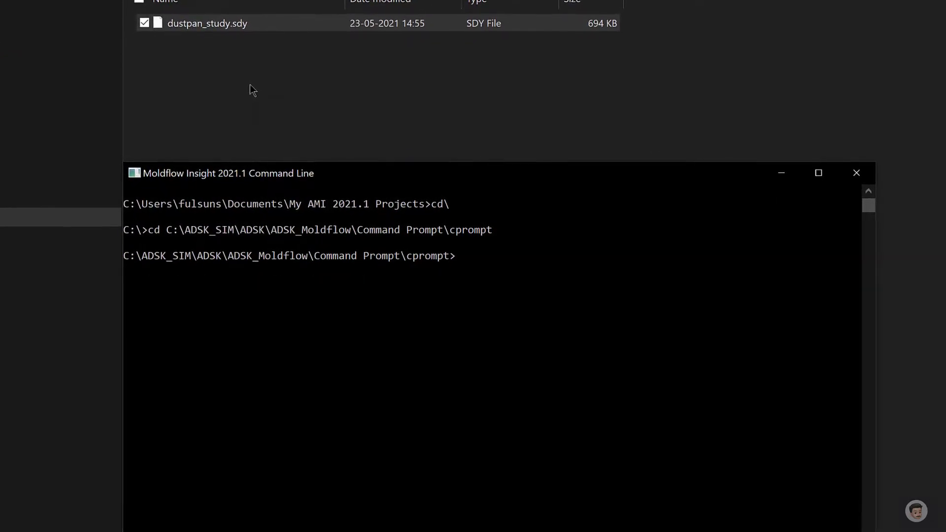
{"action": "type", "text": "run"}
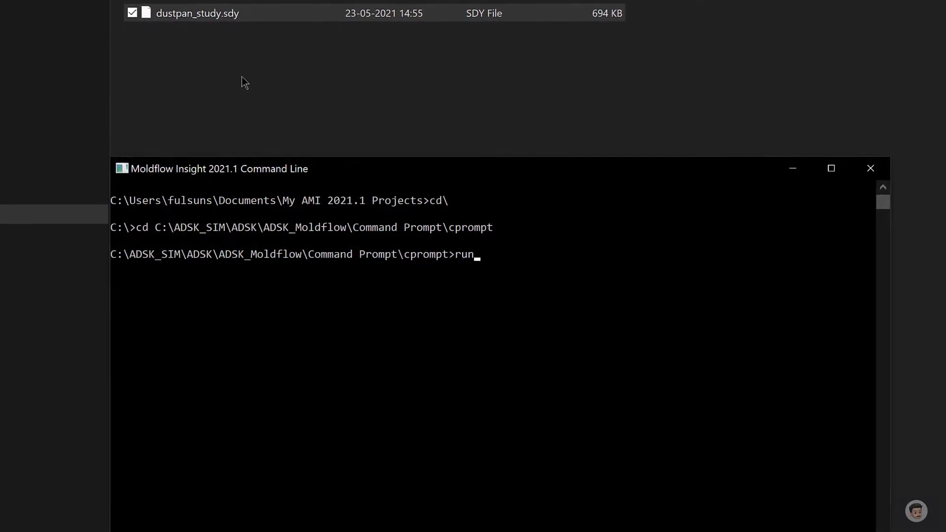
{"action": "type", "text": "study"}
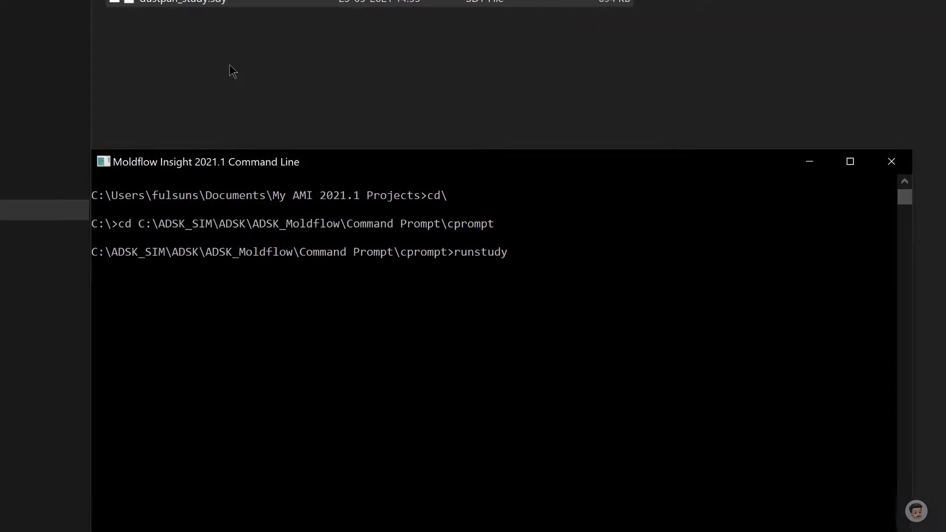
{"action": "type", "text": "dusto"}
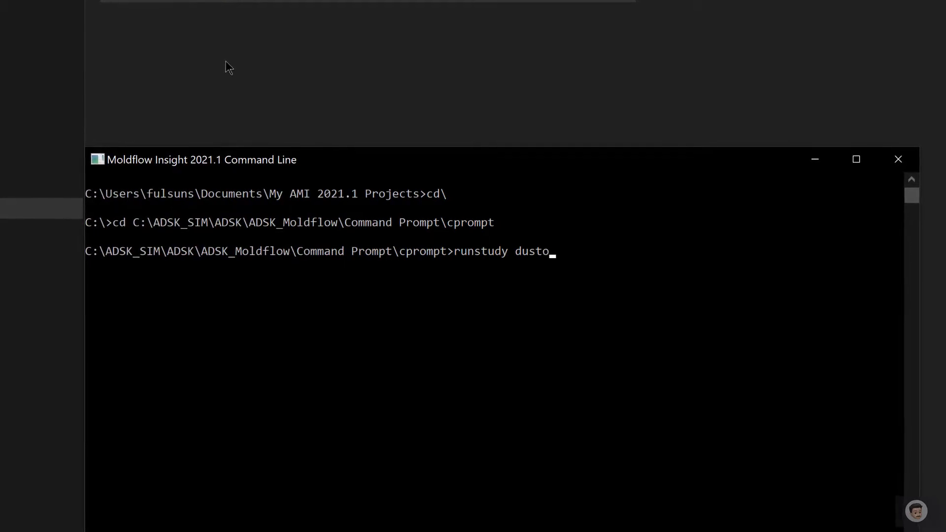
{"action": "type", "text": "pan"}
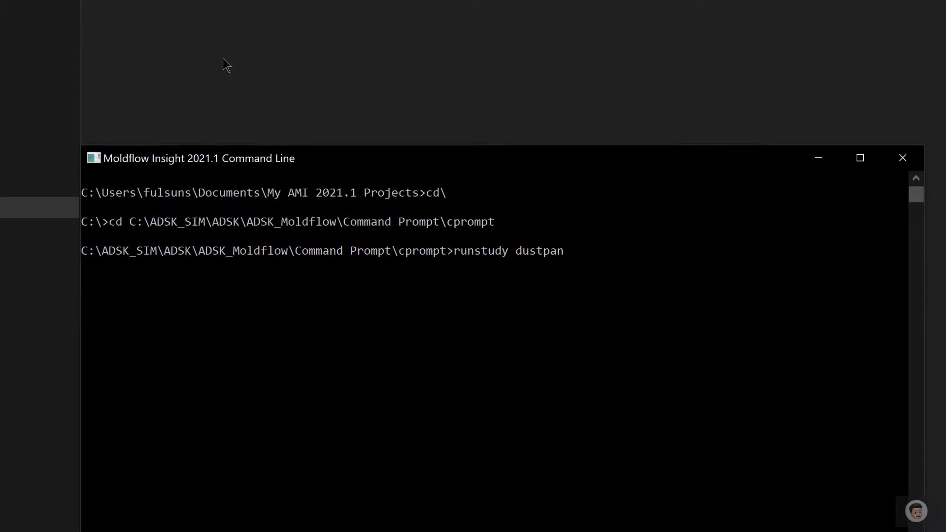
{"action": "type", "text": "_study"}
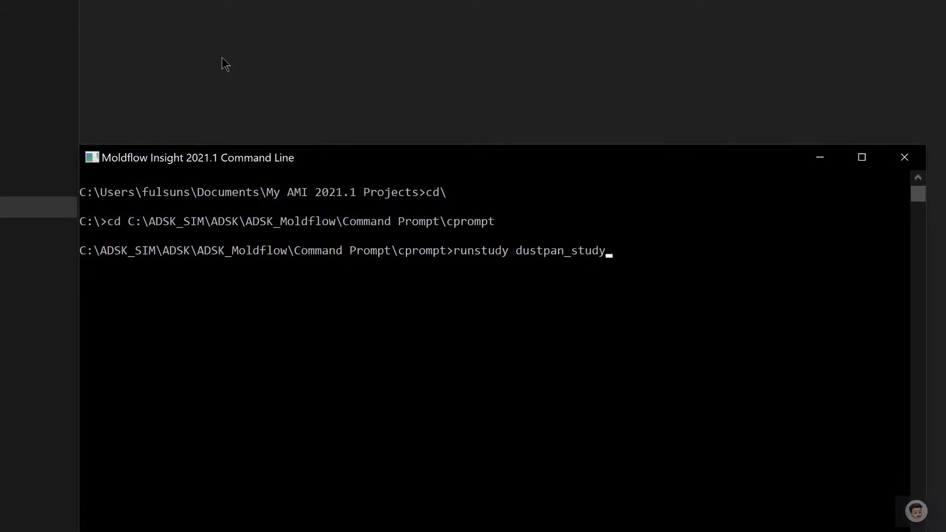
{"action": "type", "text": ".sd"}
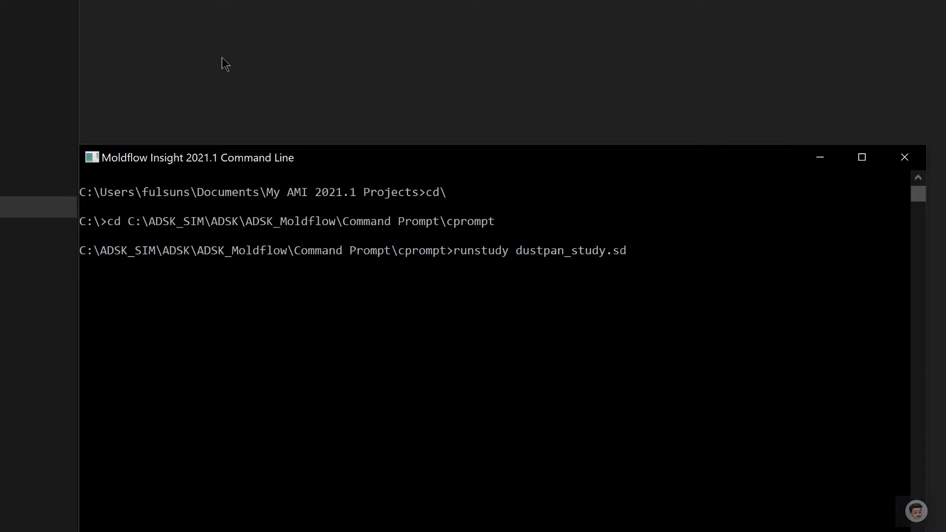
{"action": "type", "text": "y"}
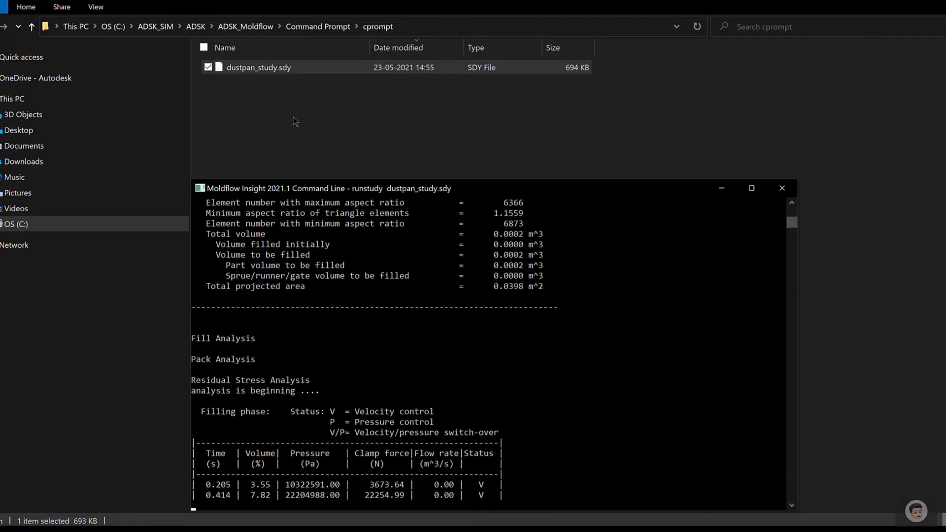
- Follow the console output until the packing phase and execution time summary complete
{"action": "scroll", "scroll_direction": "down", "scroll_amount": 3}
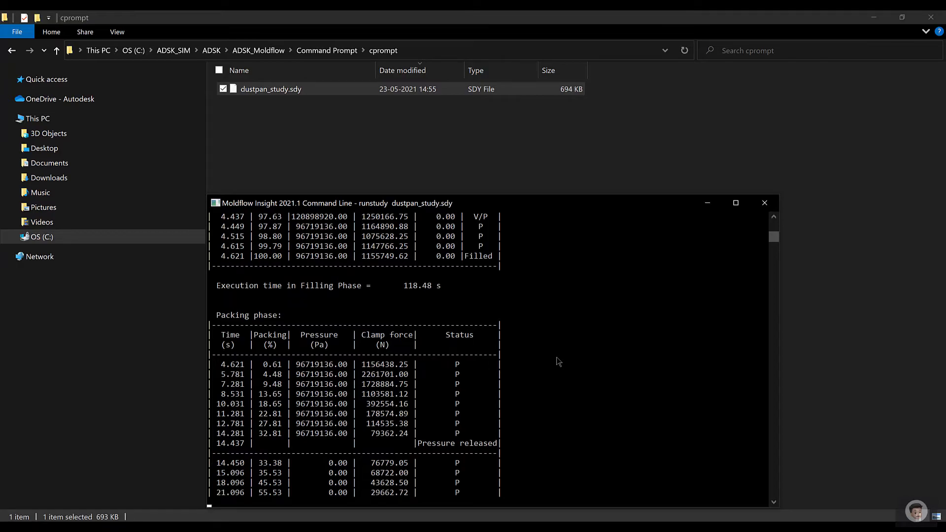
{"action": "scroll", "scroll_direction": "down", "scroll_amount": 3}
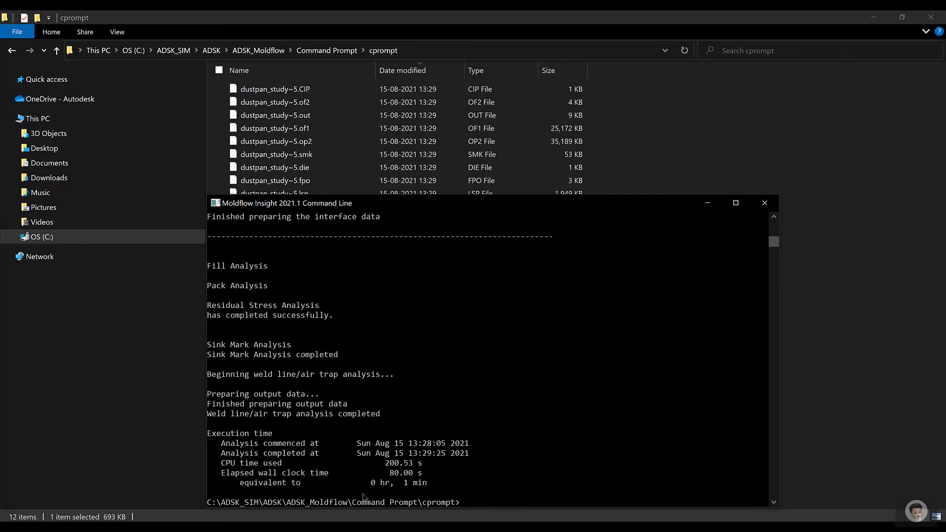
{"action": "mouse_move", "coordinate": [585, 269]}
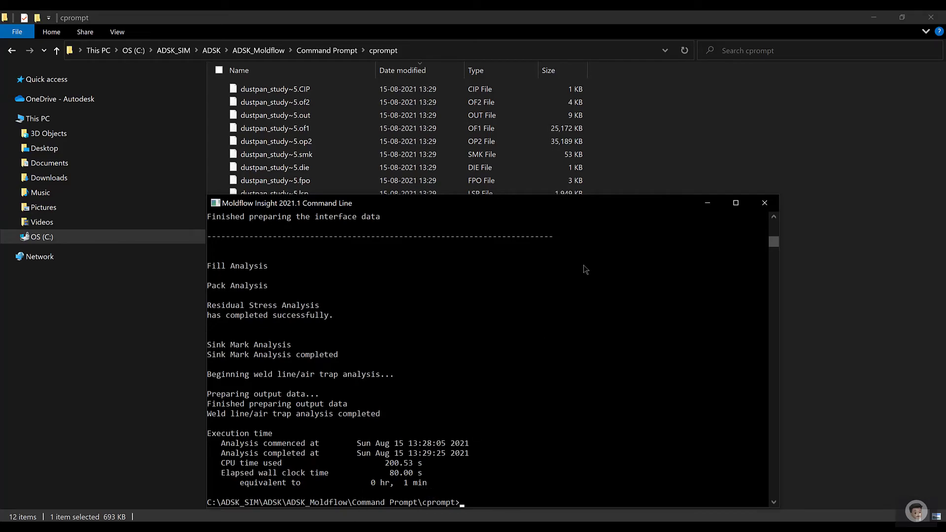
- Close the Command Line window and browse the dustpan_study~5 result files in the cprompt folder
{"action": "left_click", "coordinate": [763, 203]}
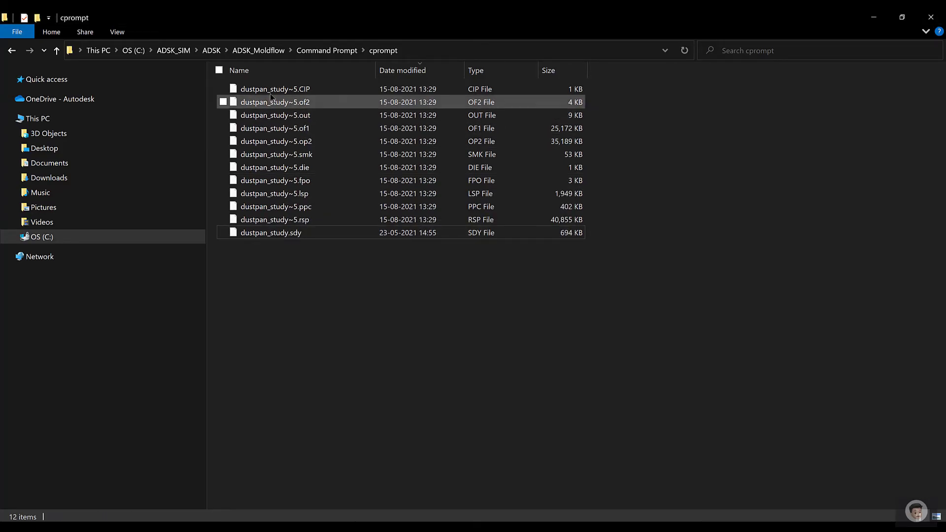
{"action": "left_click", "coordinate": [275, 115]}
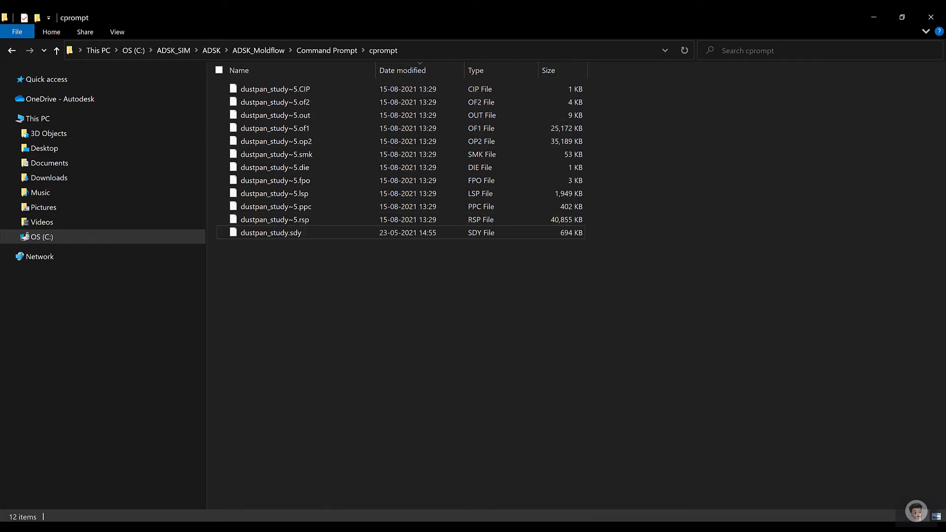
{"action": "double_click", "coordinate": [270, 233]}
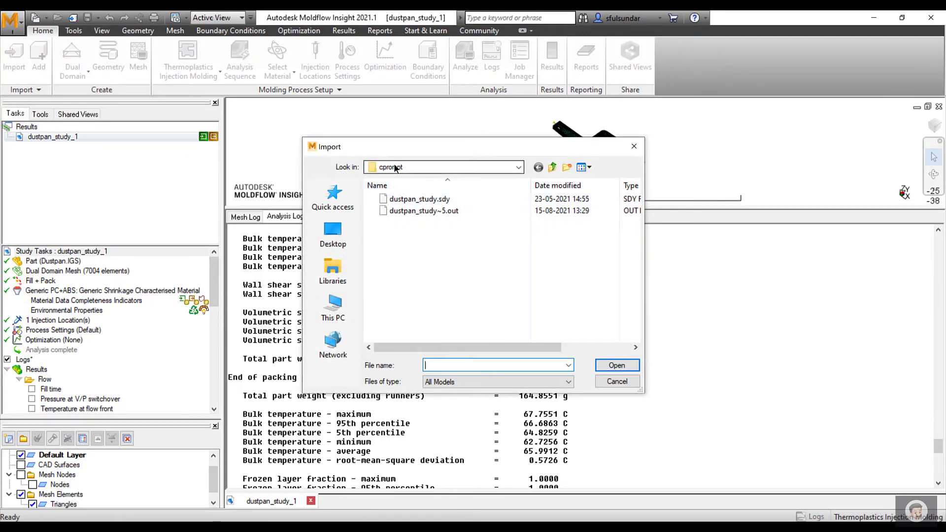
- Import dustpan_study.sdy from cprompt as dustpan_study_2 and show its Analysis Log
{"action": "left_click", "coordinate": [420, 199]}
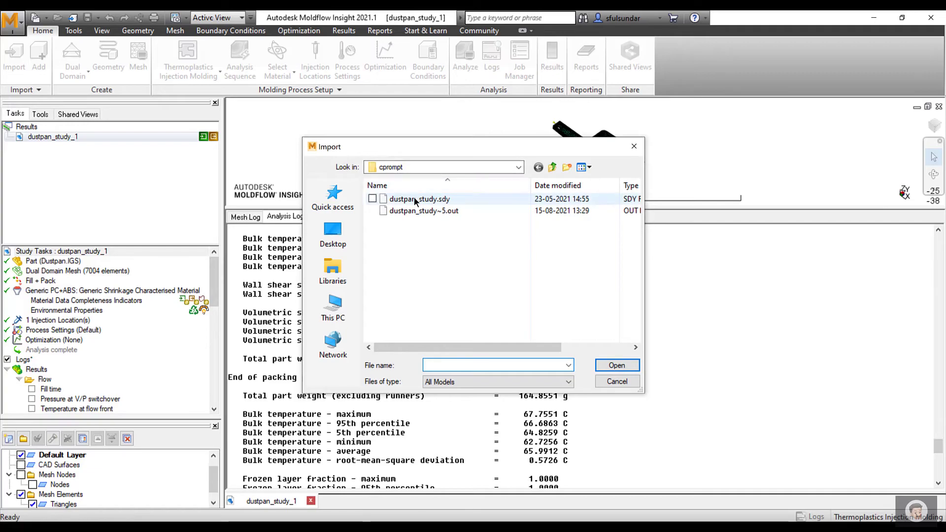
{"action": "left_click", "coordinate": [420, 198]}
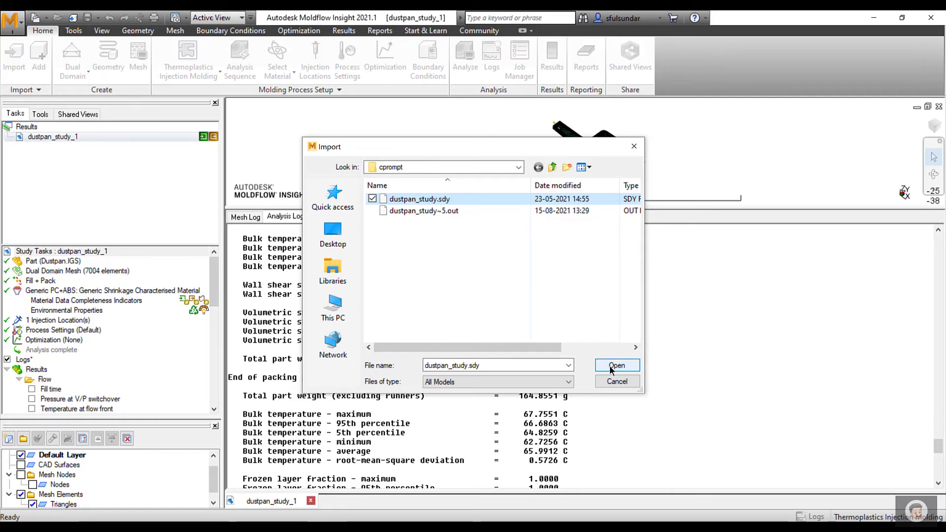
{"action": "left_click", "coordinate": [617, 365]}
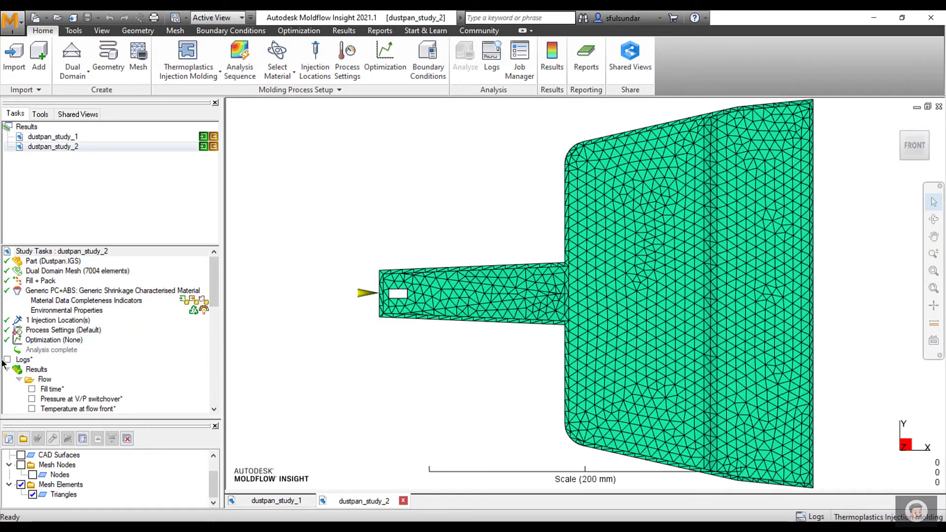
{"action": "left_click", "coordinate": [491, 57]}
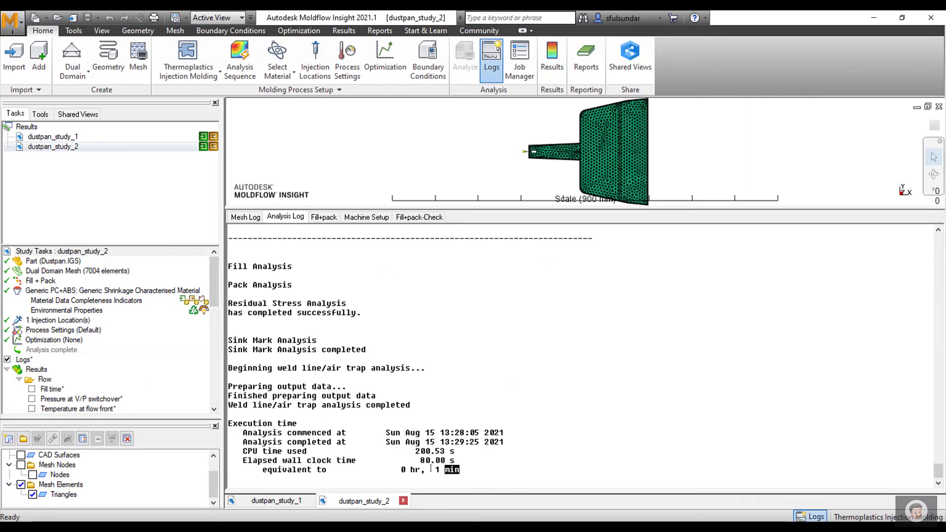